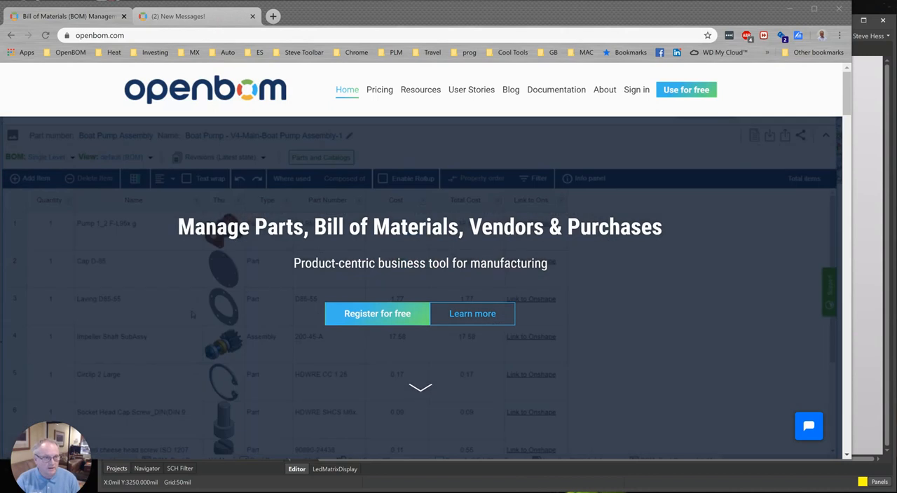
# - Leave the openbom.com marketing page for the account Sign in page
pyautogui.scroll(-3)
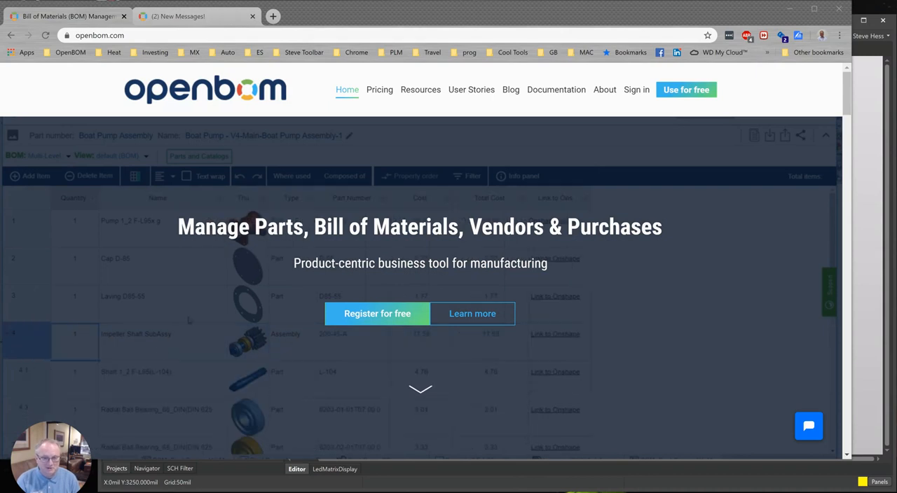
pyautogui.click(524, 176)
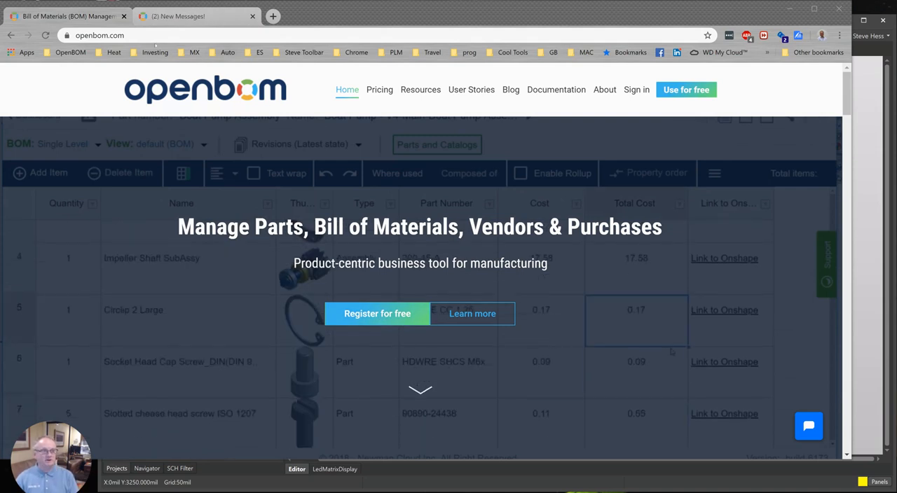
pyautogui.click(520, 173)
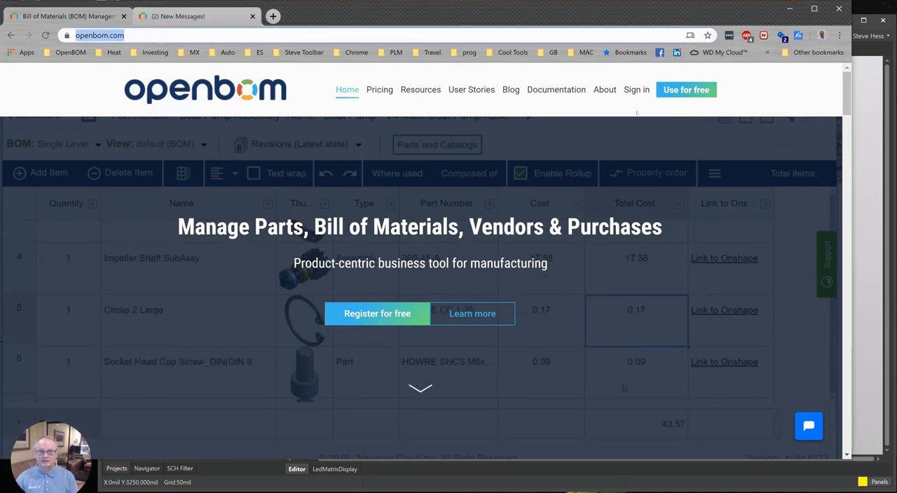
pyautogui.rightClick(636, 310)
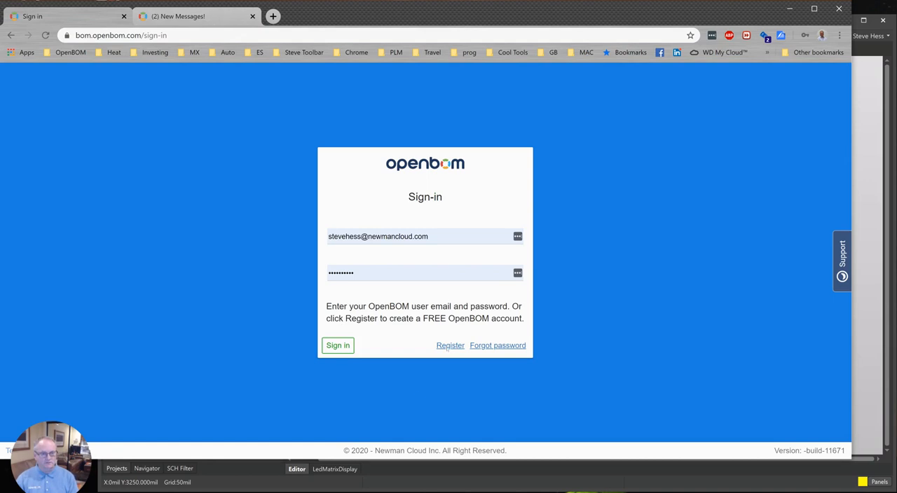
# - Open Register, return to Sign-in, and sign in with the saved credentials
pyautogui.click(450, 346)
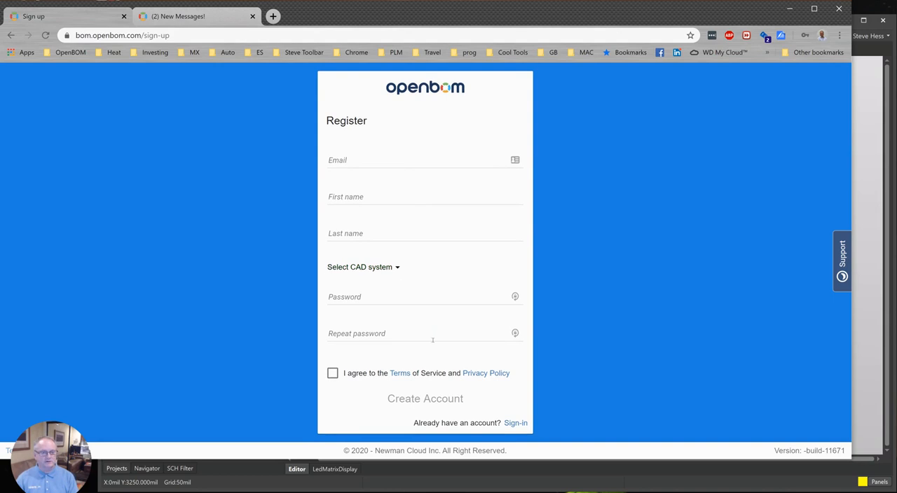
pyautogui.click(516, 423)
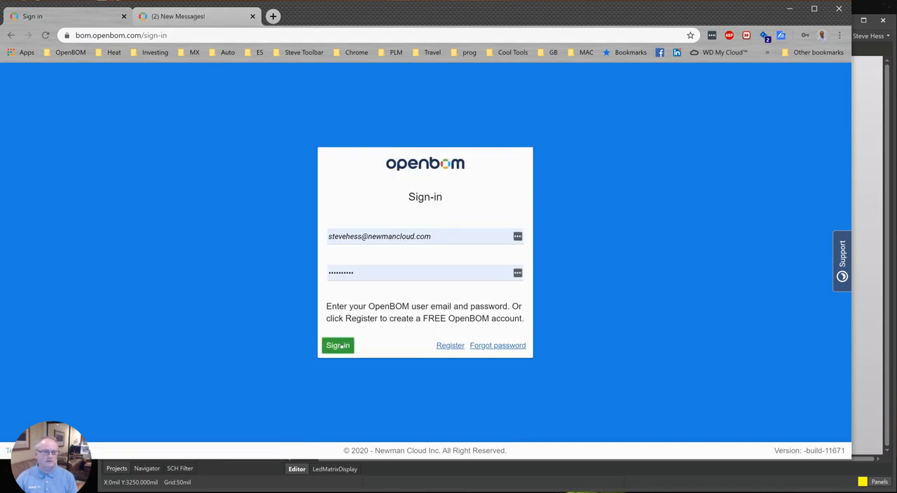
pyautogui.click(338, 345)
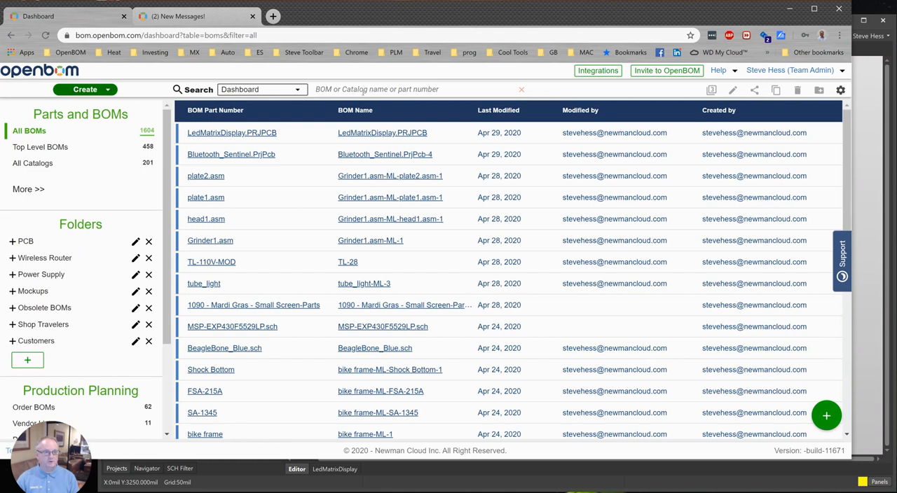
# - Click the BOM Name header, then view the OpenBOM Pricing page in the second tab
pyautogui.click(355, 110)
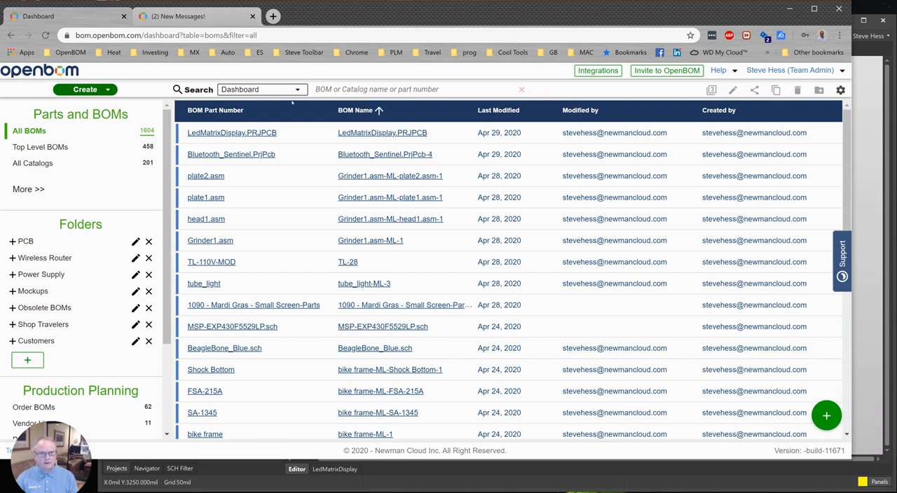
pyautogui.click(196, 16)
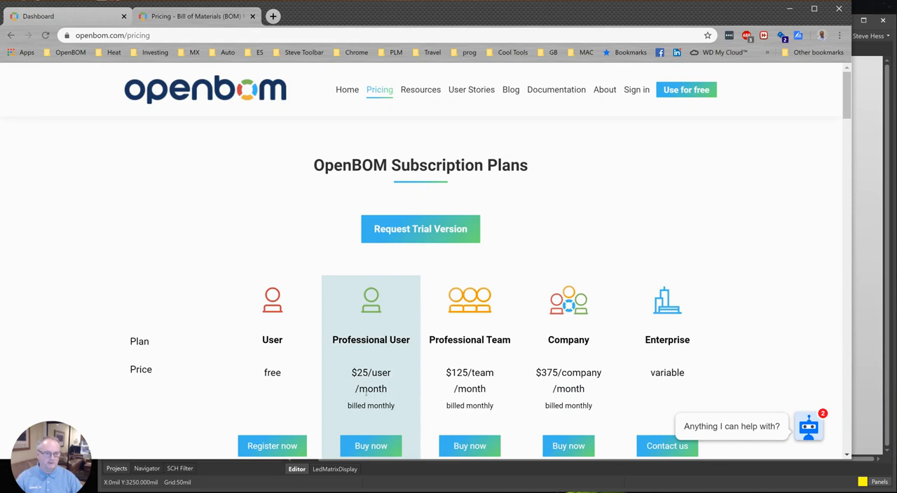
pyautogui.moveTo(398, 366)
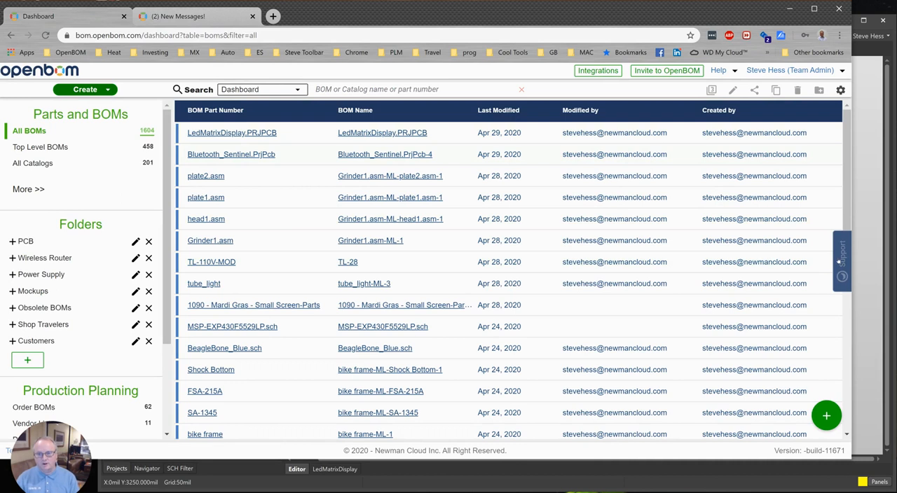
# - Draft a Support feedback note titled 'Altium Access', fill the e-mail, and confirm LEAVE
pyautogui.click(826, 415)
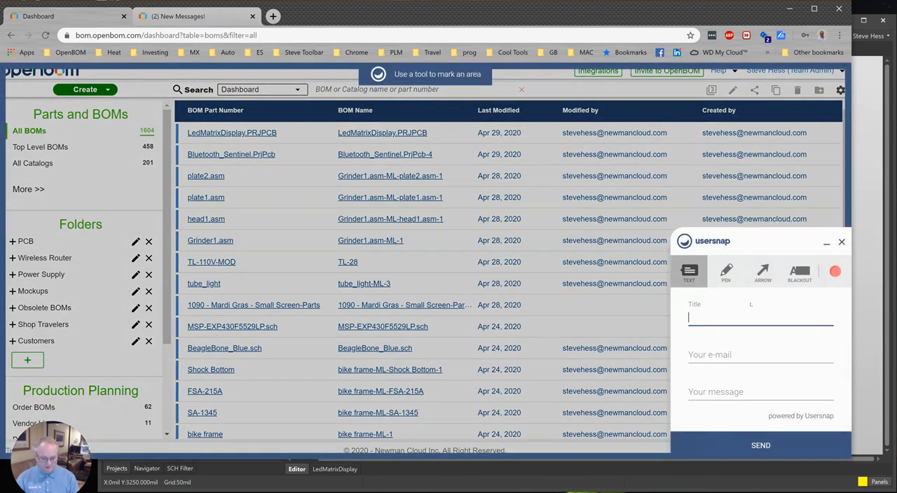
pyautogui.write('Altium Access')
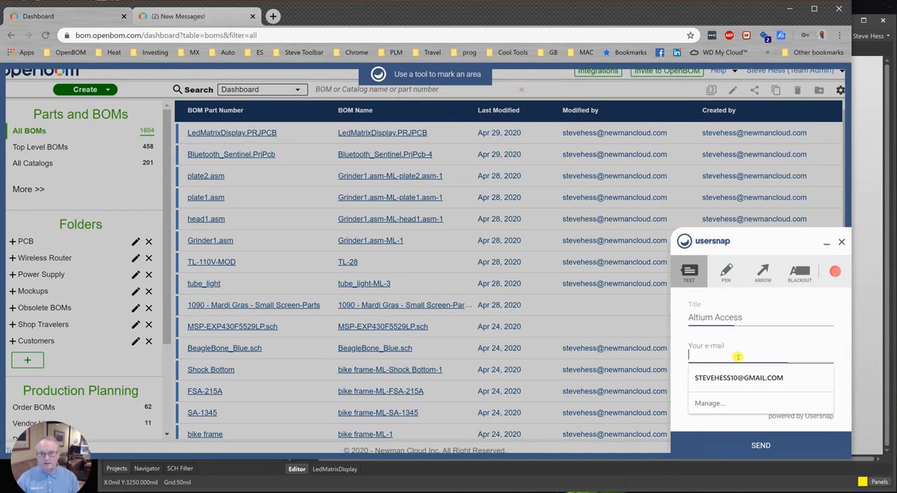
pyautogui.click(761, 358)
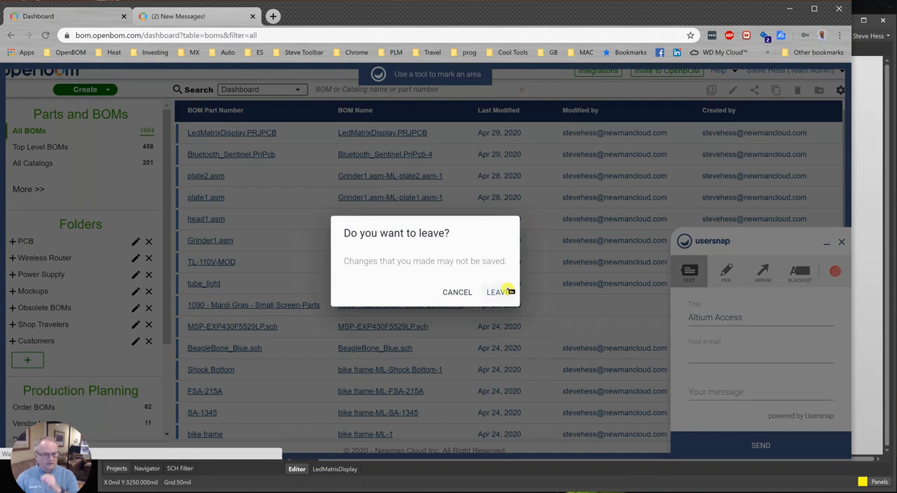
pyautogui.click(496, 292)
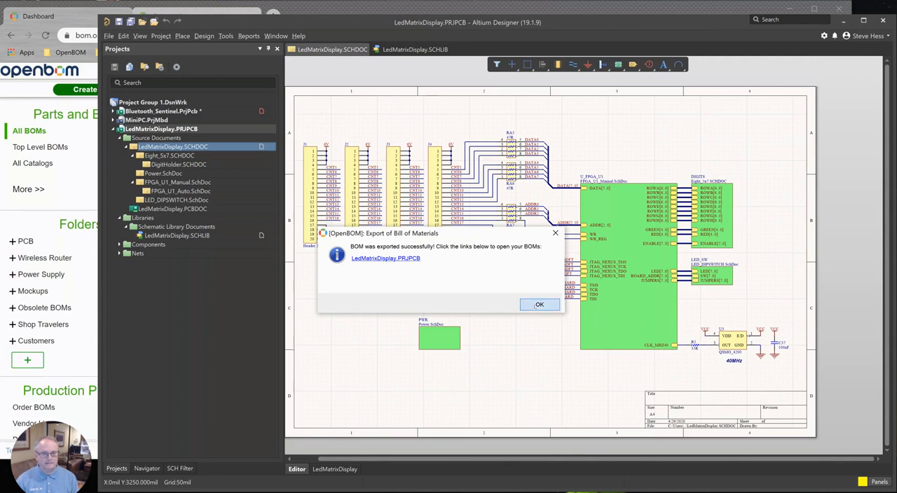
# - Dismiss the successful LedMatrixDisplay BOM export dialog with OK
pyautogui.click(539, 304)
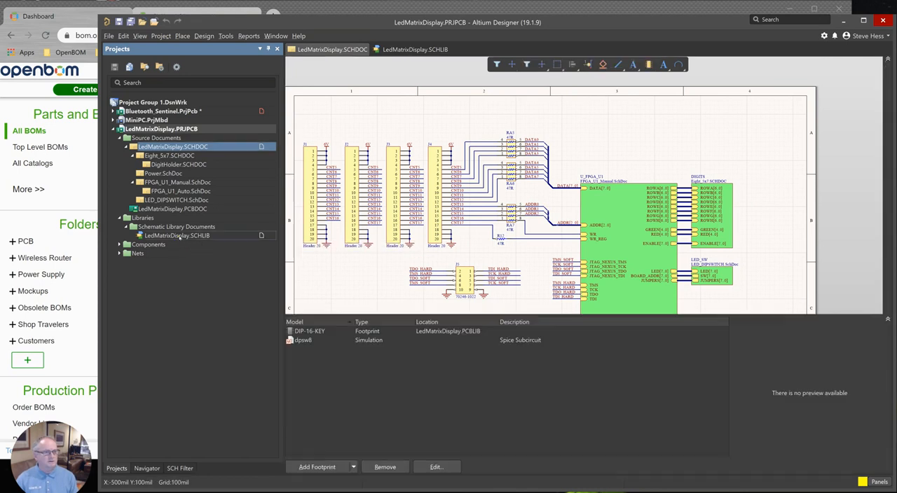
# - Run OpenBOM > Create Catalog on LedMatrixDisplay.SCHLIB and confirm with OK
pyautogui.rightClick(177, 235)
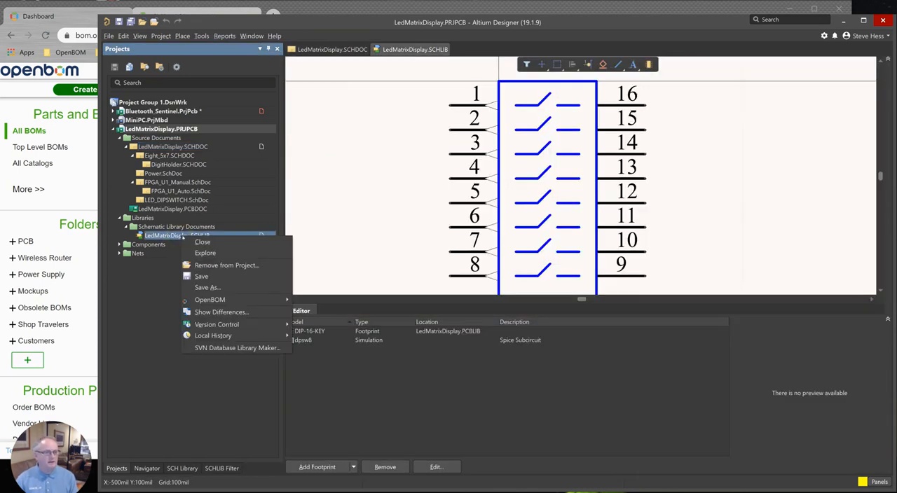
pyautogui.moveTo(209, 299)
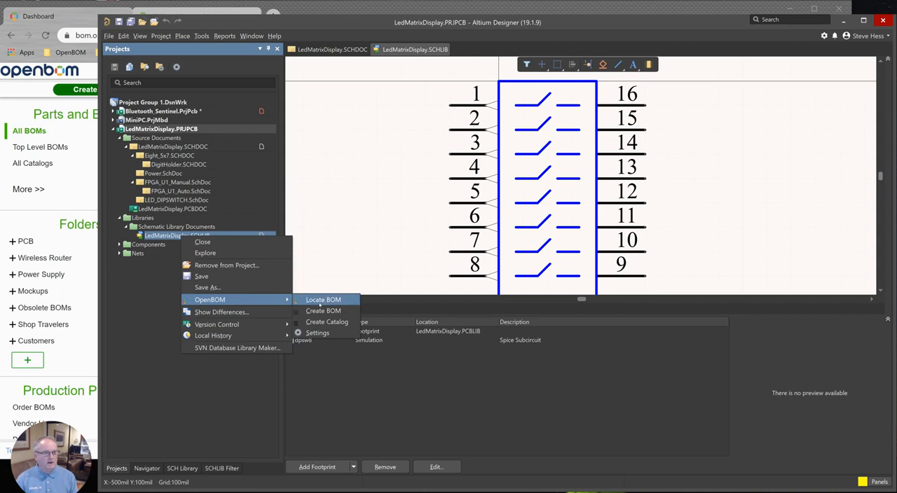
pyautogui.moveTo(326, 322)
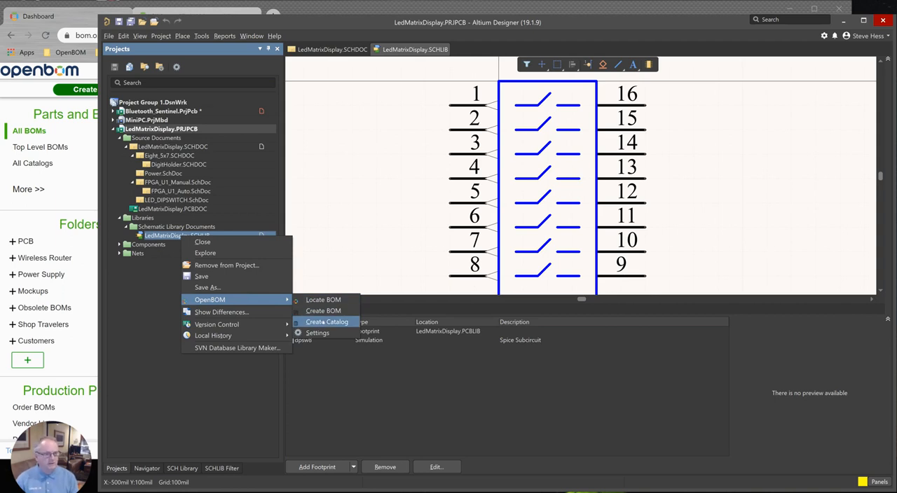
pyautogui.click(326, 321)
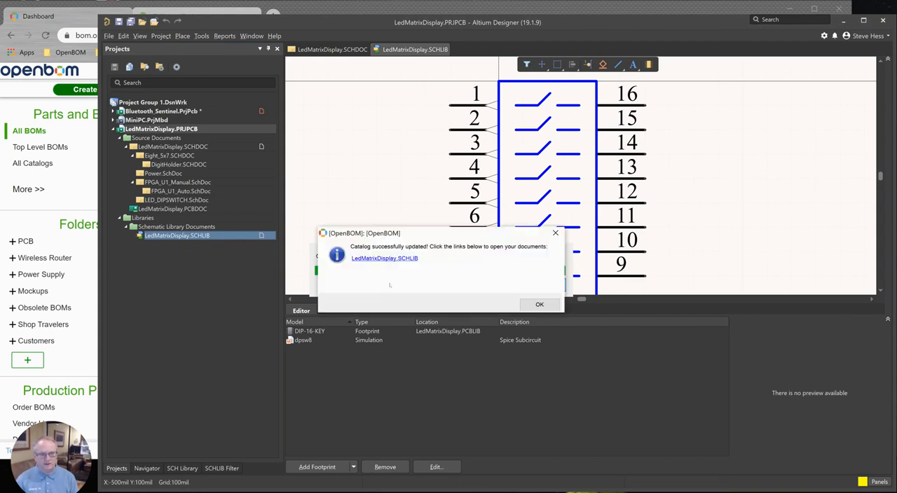
pyautogui.click(384, 258)
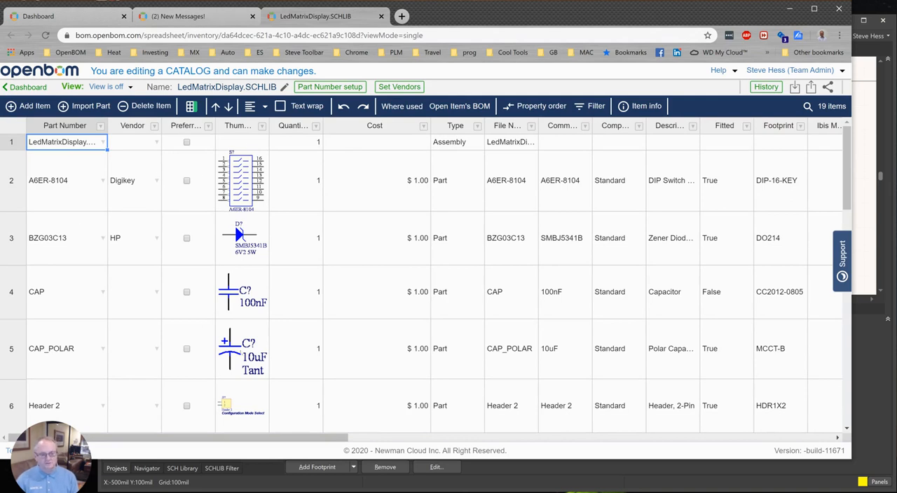
# - Pick HP in the CAP row's Vendor dropdown in the catalog grid
pyautogui.scroll(-3)
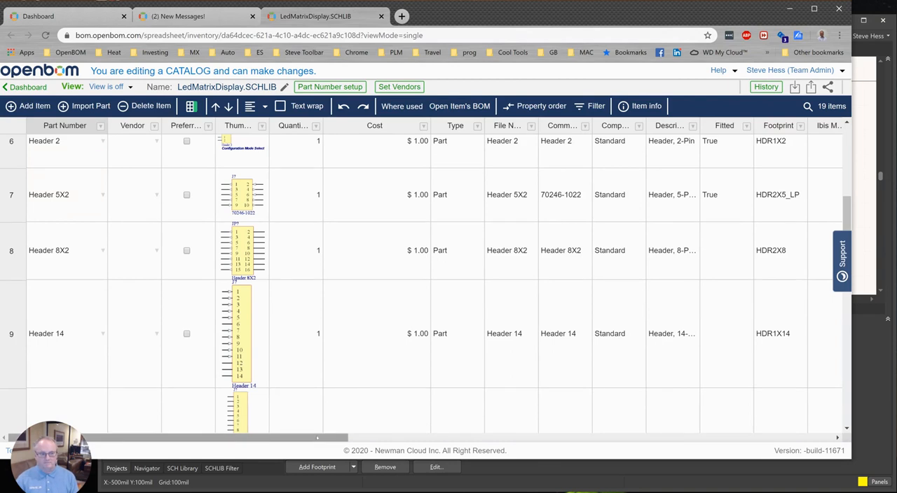
pyautogui.hscroll(3)
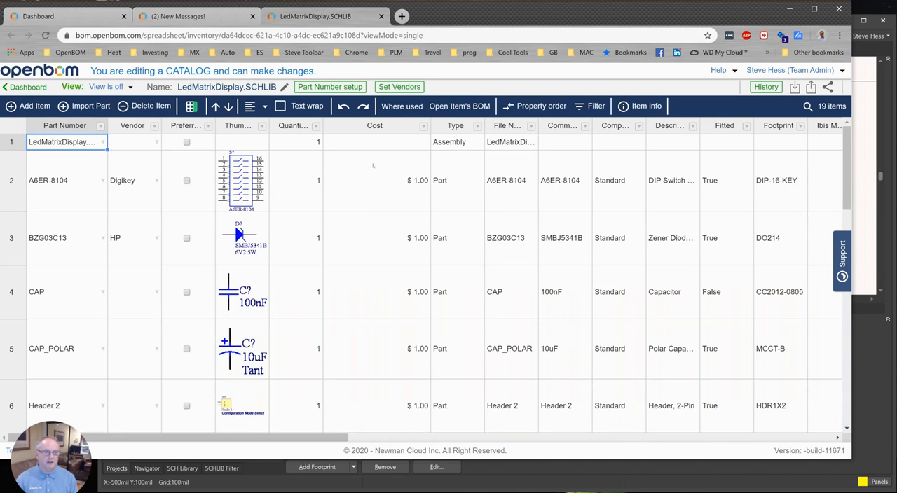
pyautogui.click(376, 180)
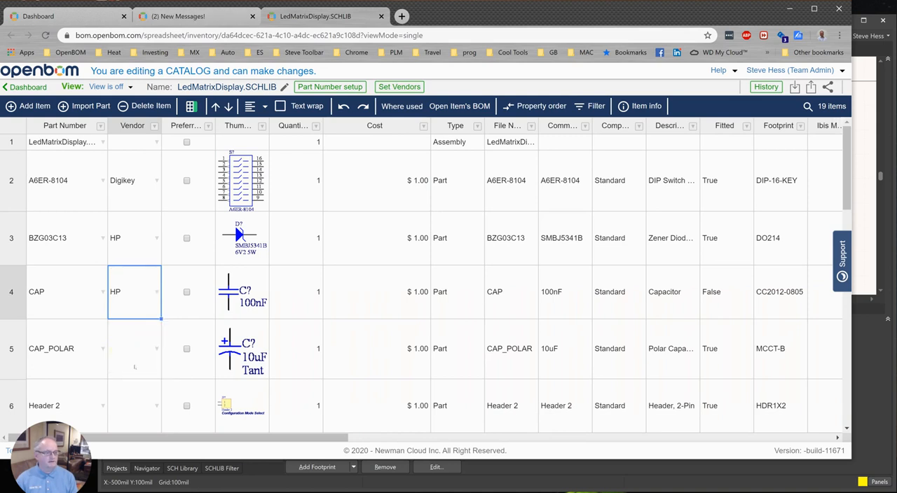
pyautogui.click(135, 348)
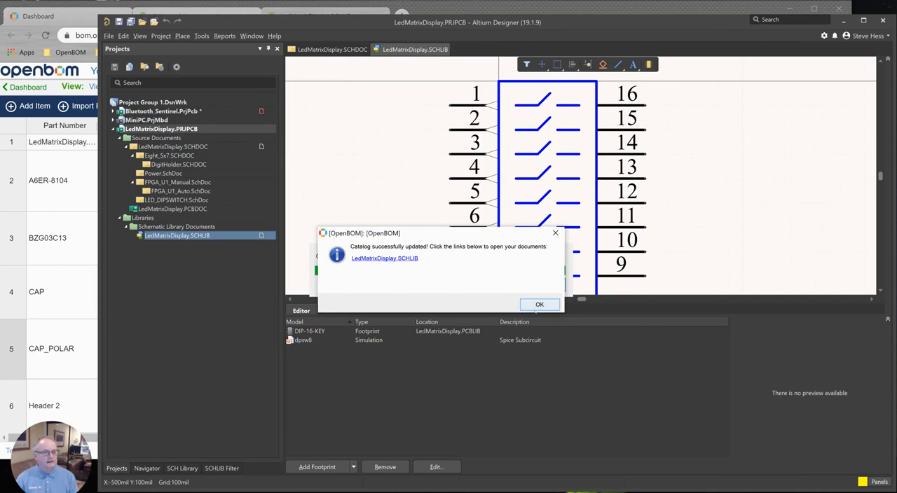
# - Dismiss the catalog message, then re-export LedMatrixDisplay.PRJPCB via OpenBOM > Create BOM
pyautogui.click(539, 304)
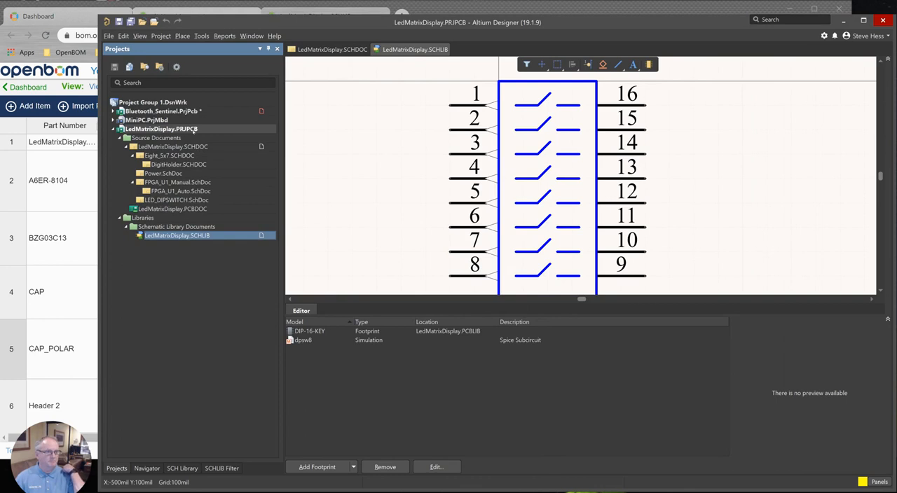
pyautogui.rightClick(160, 129)
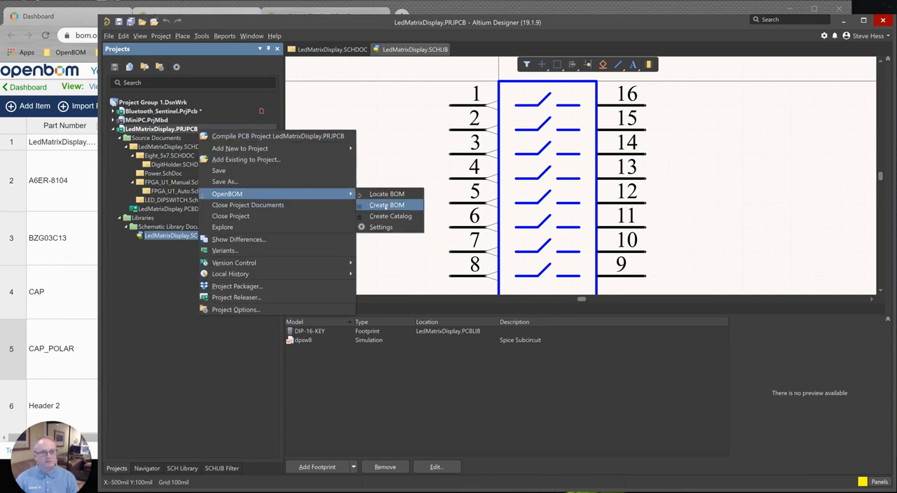
pyautogui.click(386, 205)
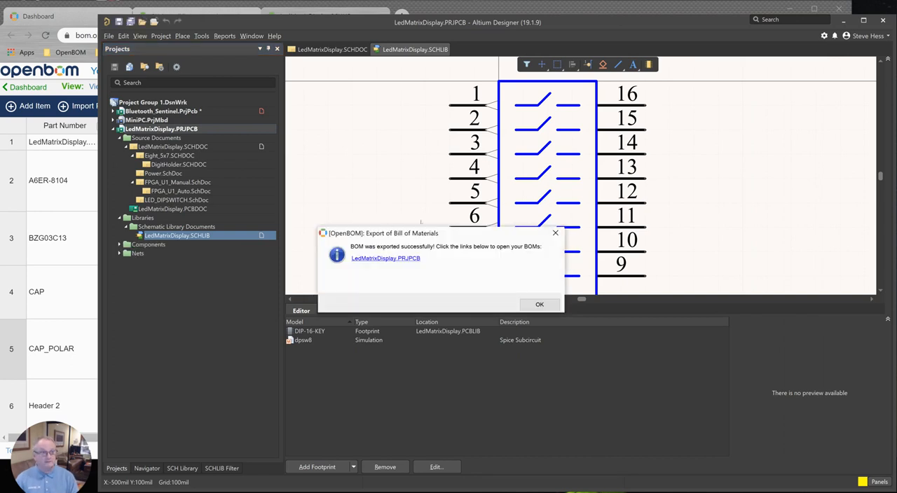
pyautogui.click(539, 304)
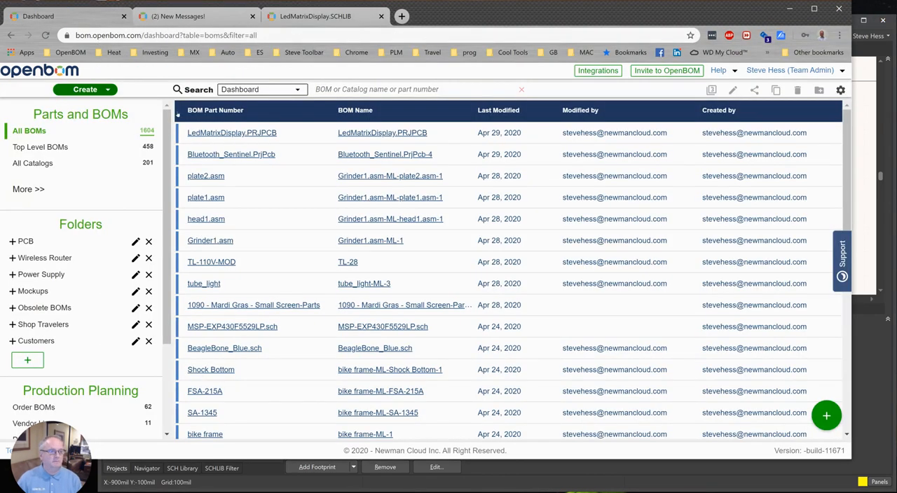
# - Open the LedMatrixDisplay.PRJPCB BOM and its parts and catalogs configuration
pyautogui.click(231, 133)
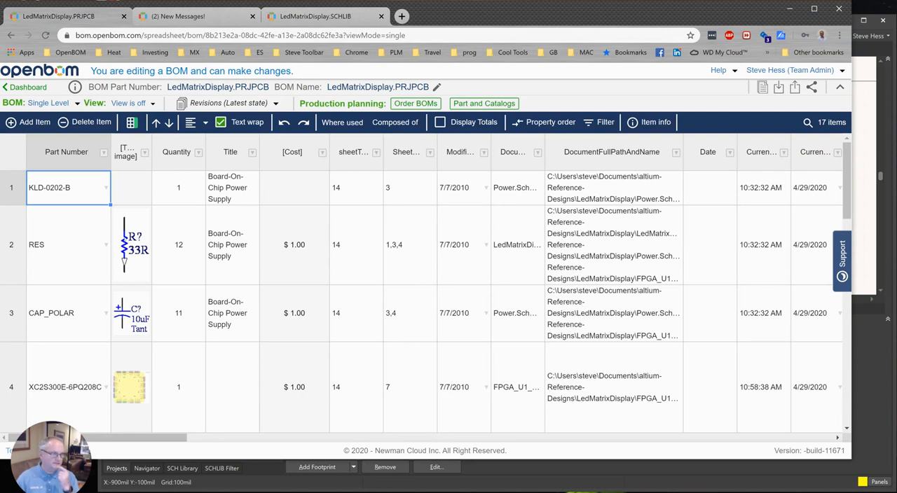
pyautogui.click(66, 244)
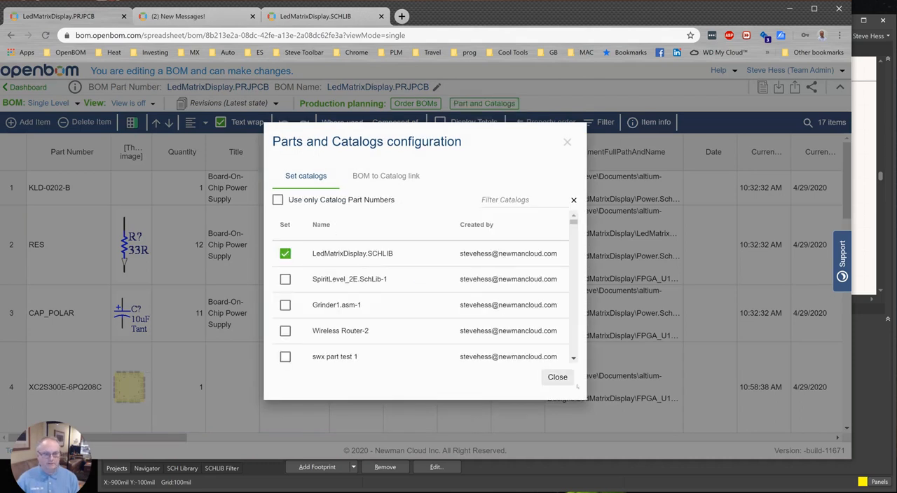
# - Close the catalog configuration with LedMatrixDisplay.SCHLIB linked, then toggle Display Totals
pyautogui.click(557, 377)
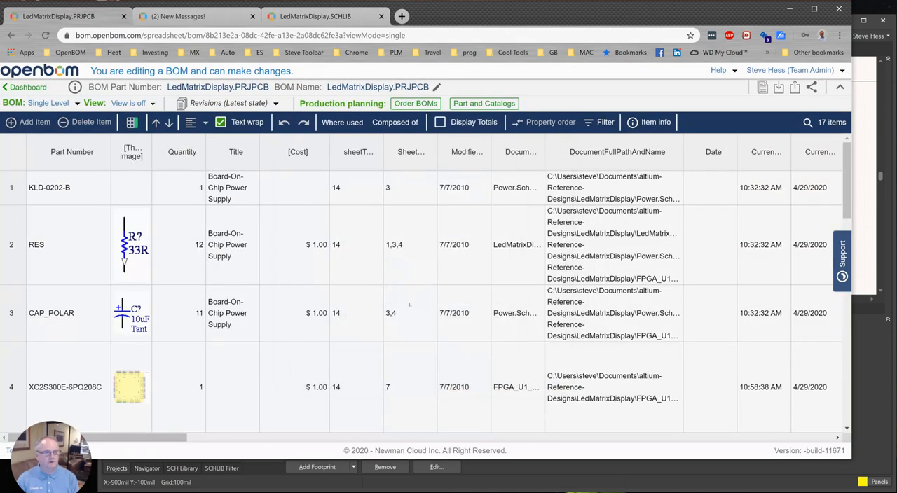
pyautogui.click(67, 244)
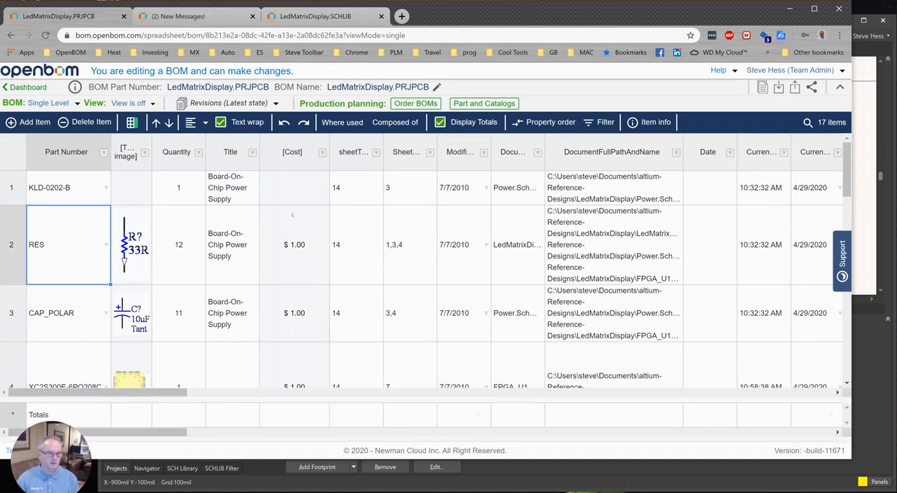
pyautogui.click(321, 152)
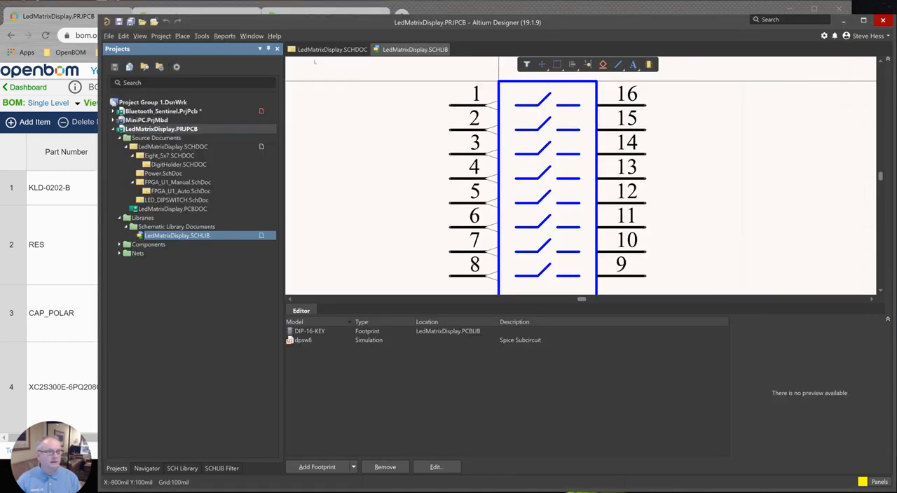
pyautogui.click(330, 49)
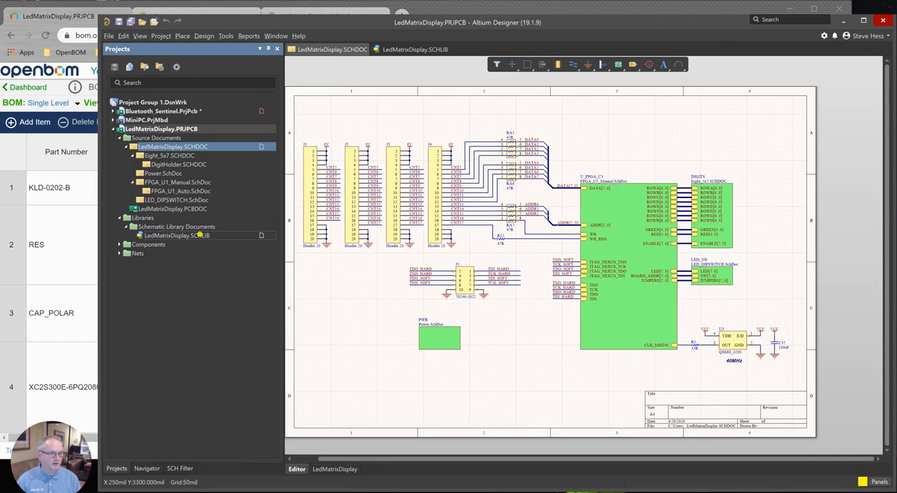
pyautogui.rightClick(172, 236)
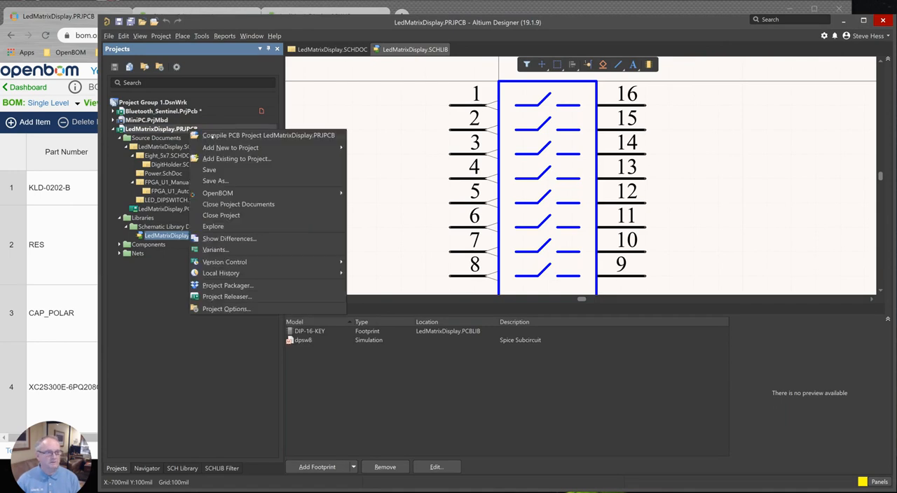
pyautogui.moveTo(218, 192)
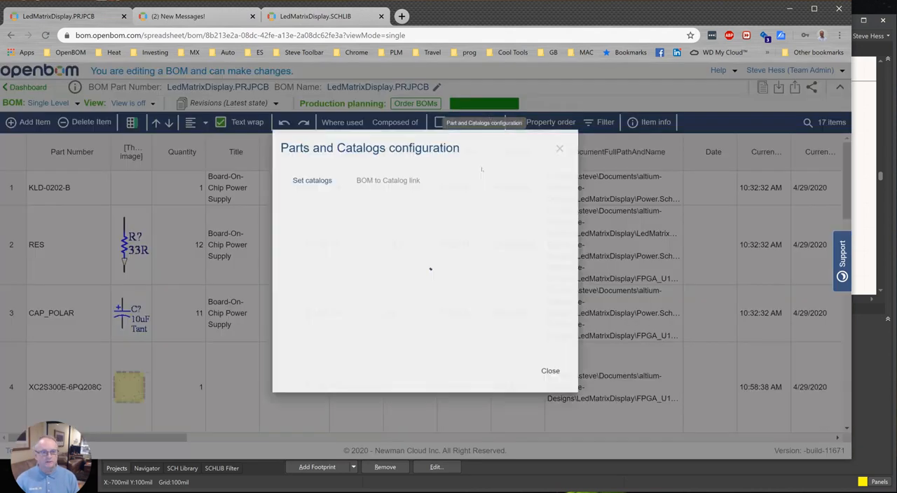
# - Check Part and Catalogs shows LedMatrixDisplay.SCHLIB linked, then close it to return to the 17-item BOM
pyautogui.click(312, 180)
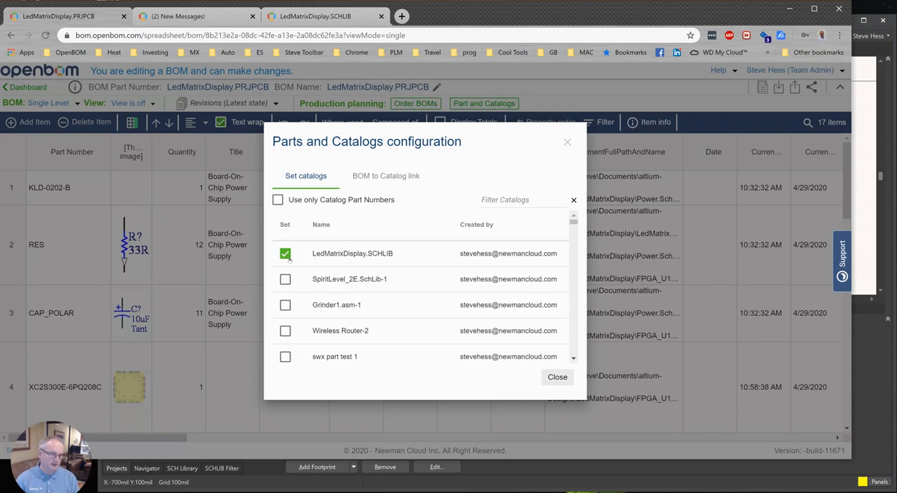
pyautogui.moveTo(557, 377)
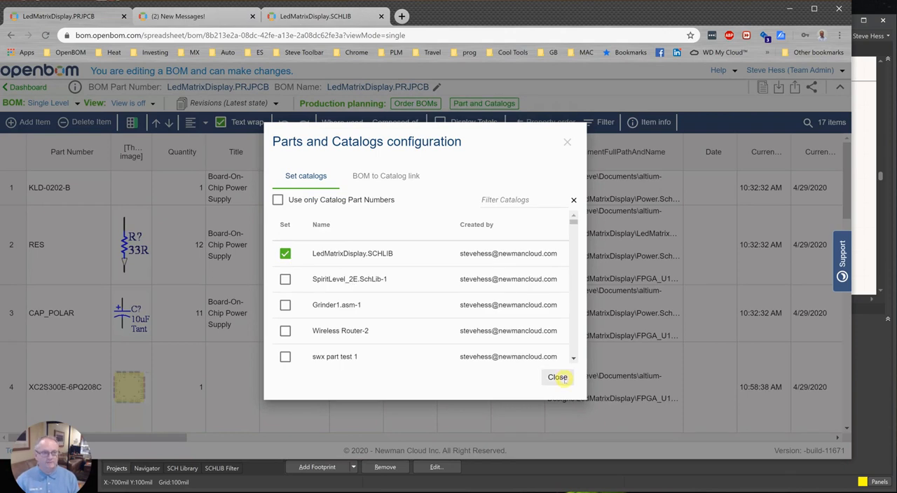
pyautogui.click(557, 377)
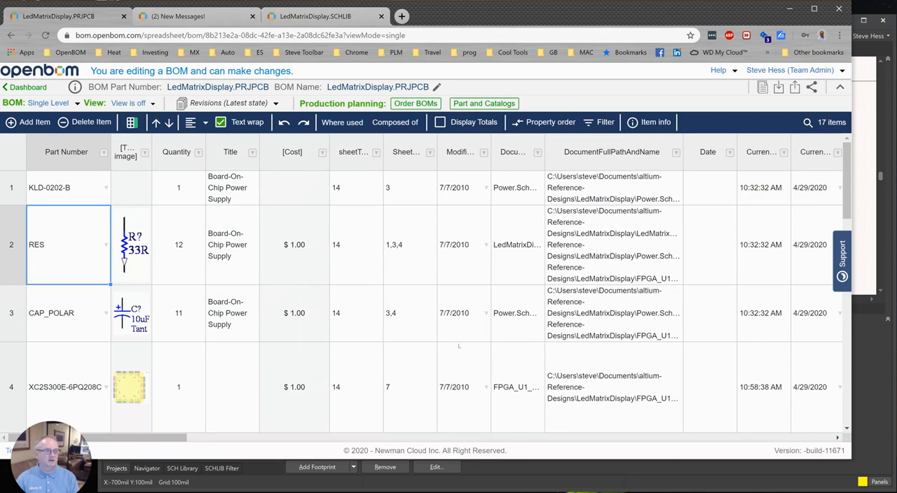